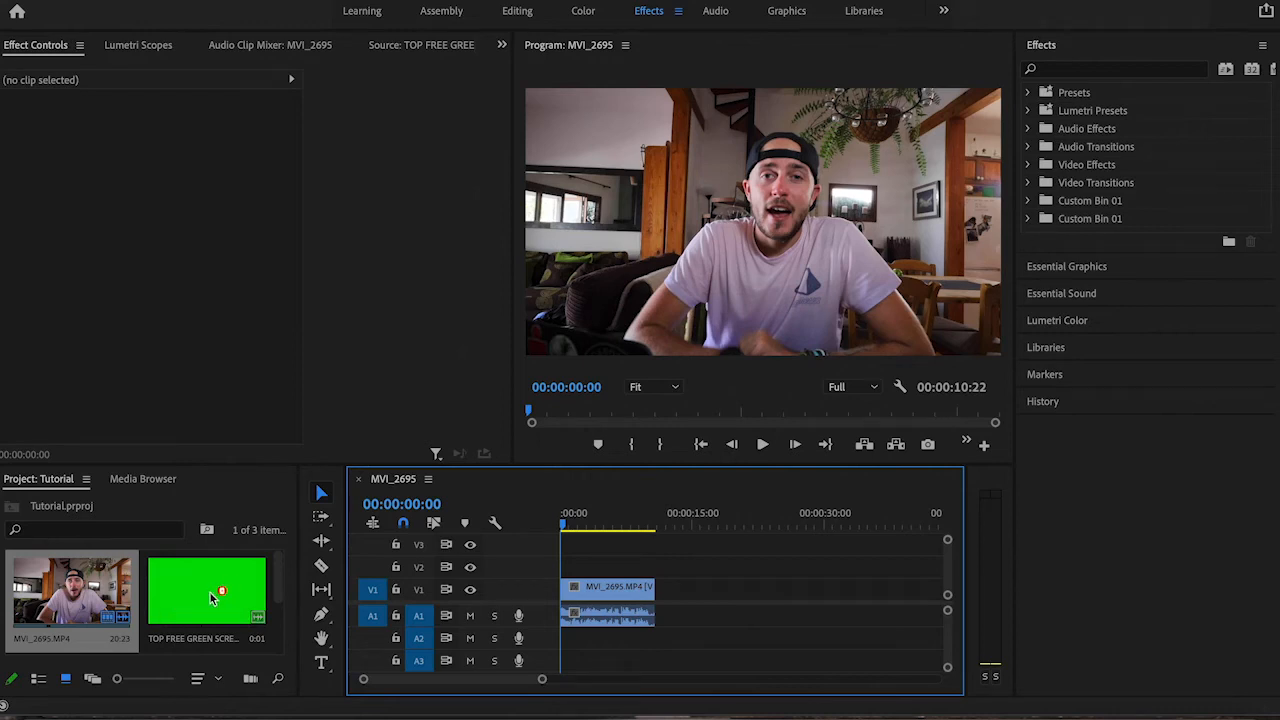
Place the TOP FREE GREEN SCREEN clip on V2 above MVI_2695.
double_click(208, 596)
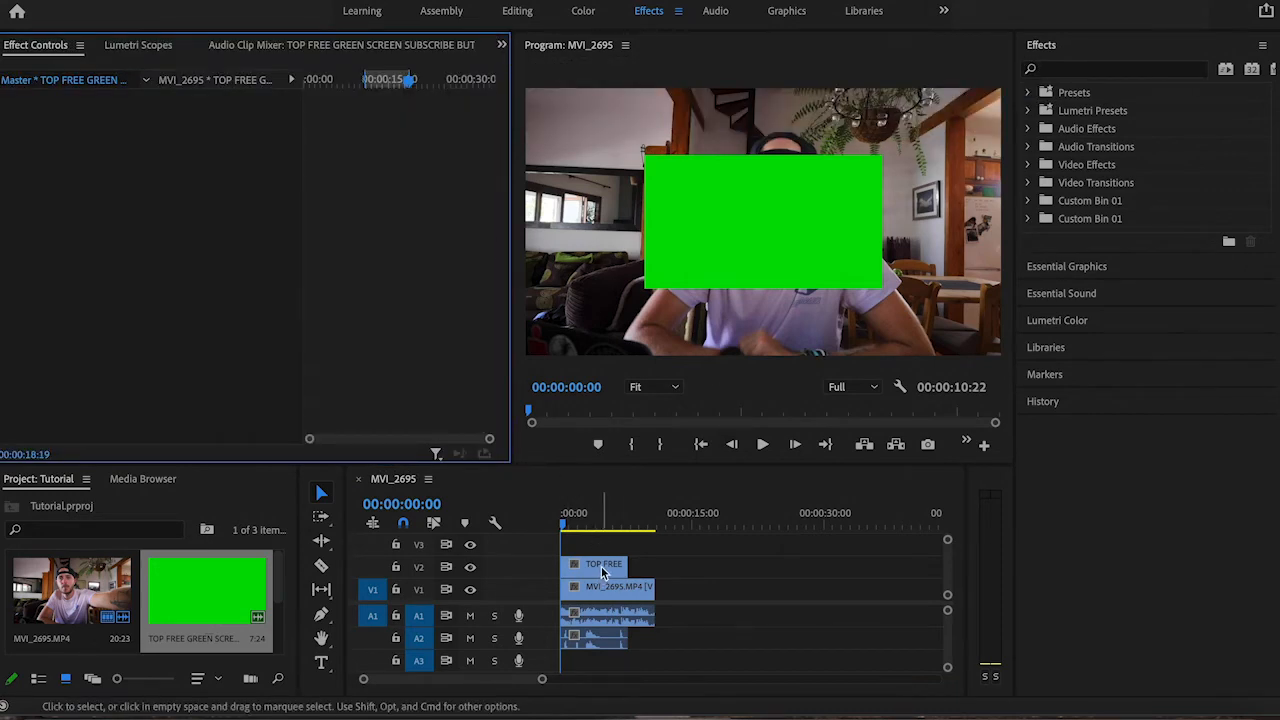
Scale the green-screen subscribe clip to 209% so it fills the frame.
click(600, 564)
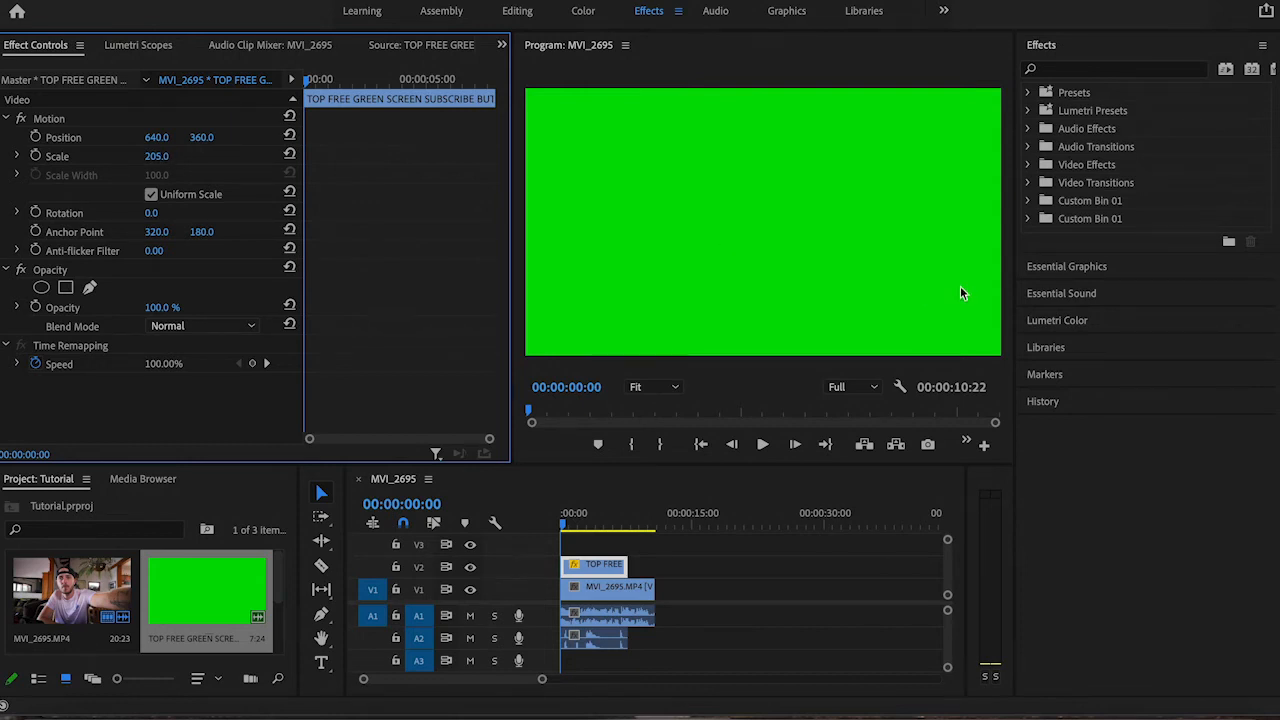
click(1112, 68)
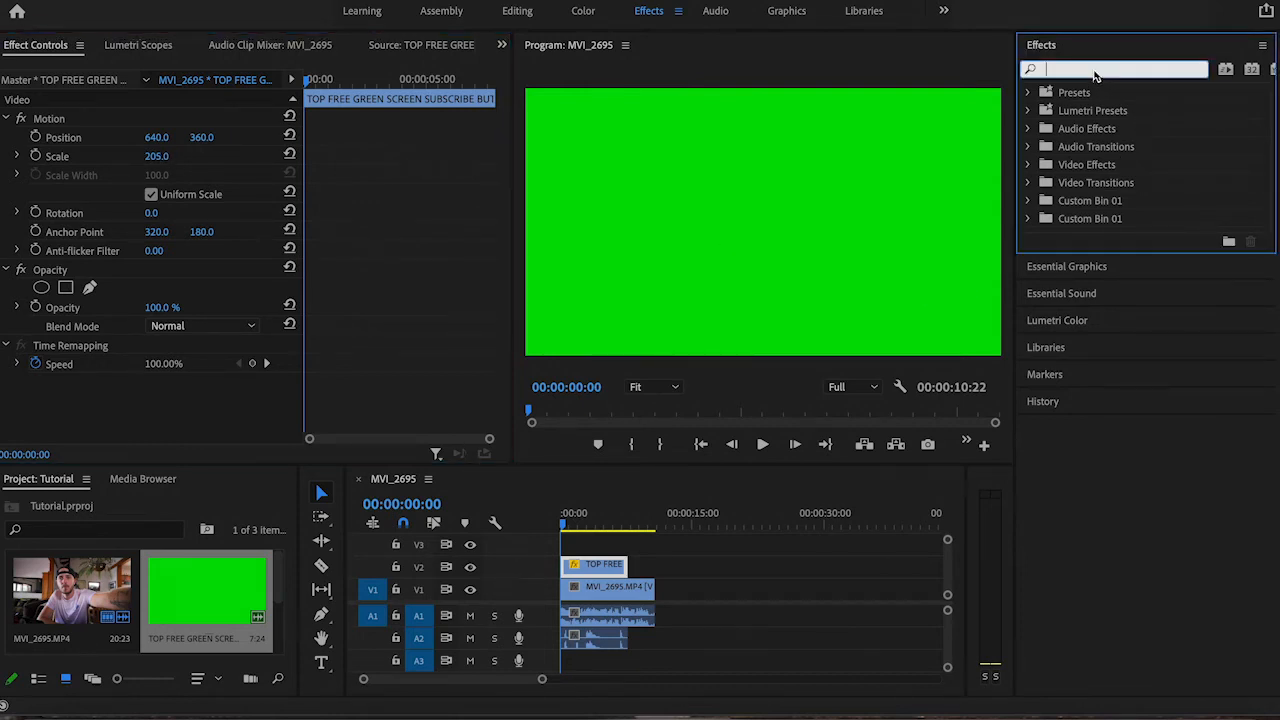
Apply Ultra Key (searched as 'ult') to the green clip with Key Color set to green.
text(ultra)
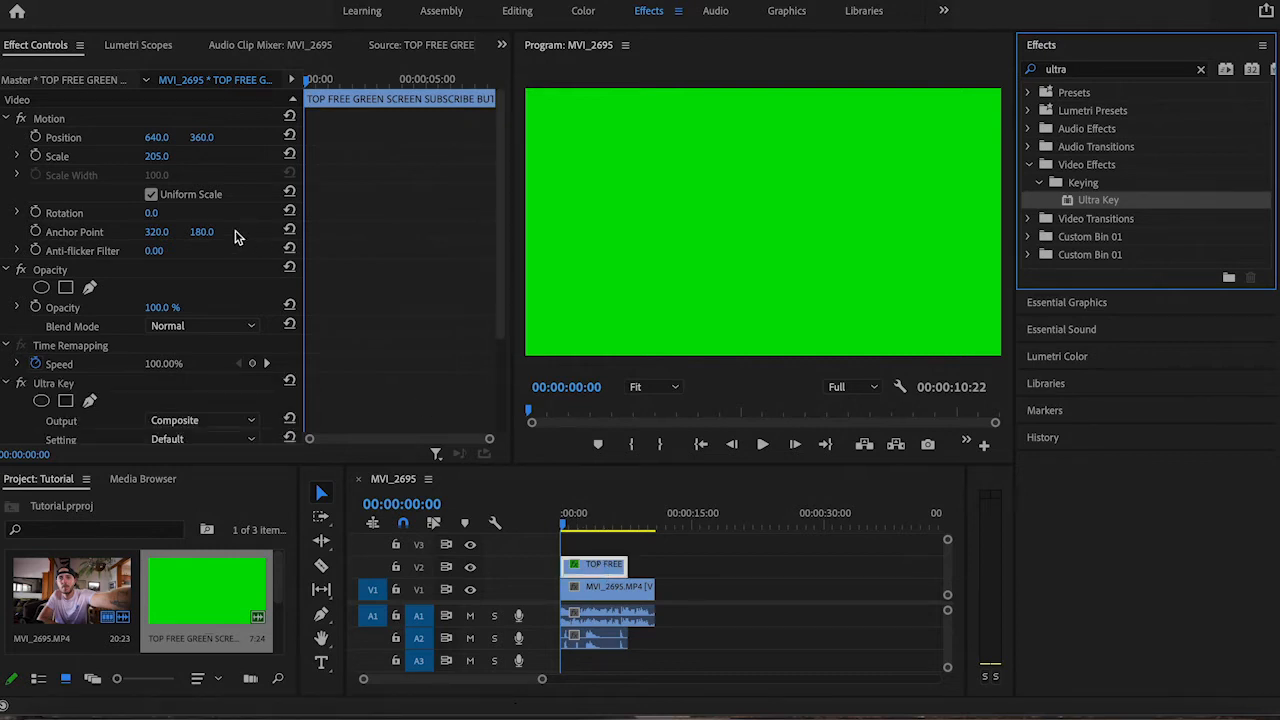
scroll(down, 3)
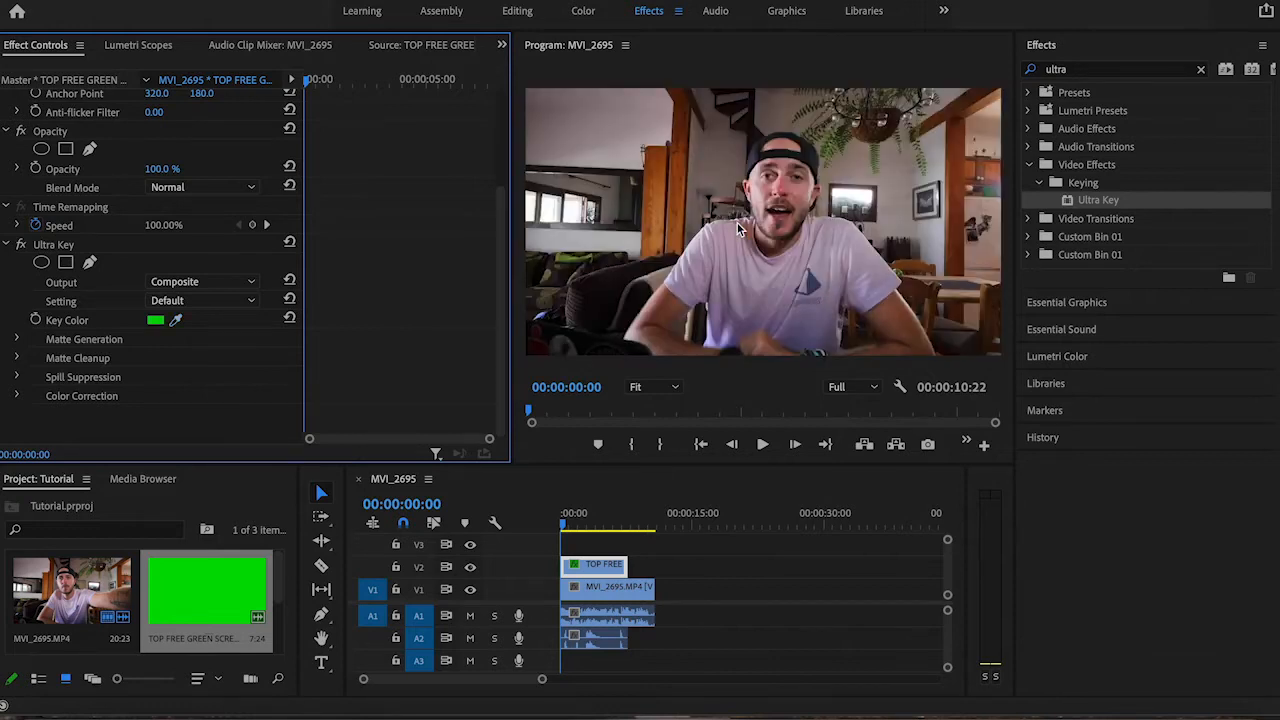
mouse_move(432, 490)
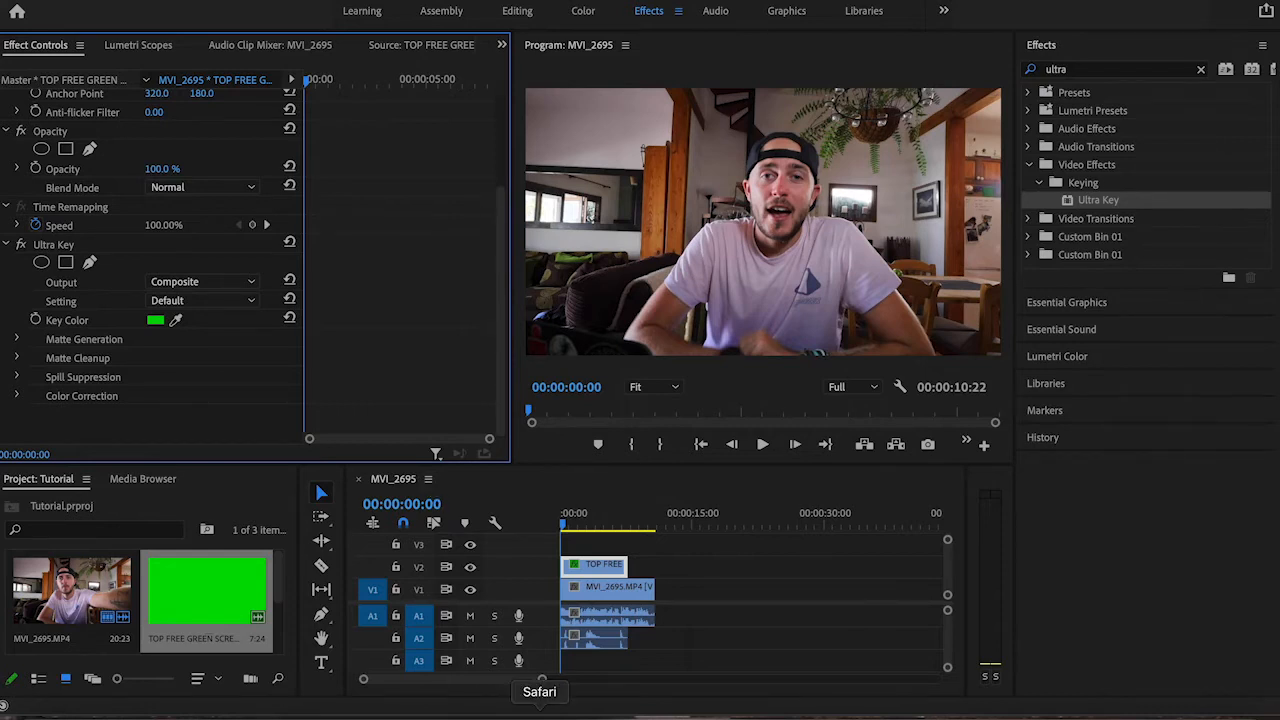
Set Position Y to 607 and start the subscribe clip slightly later on V2.
click(762, 444)
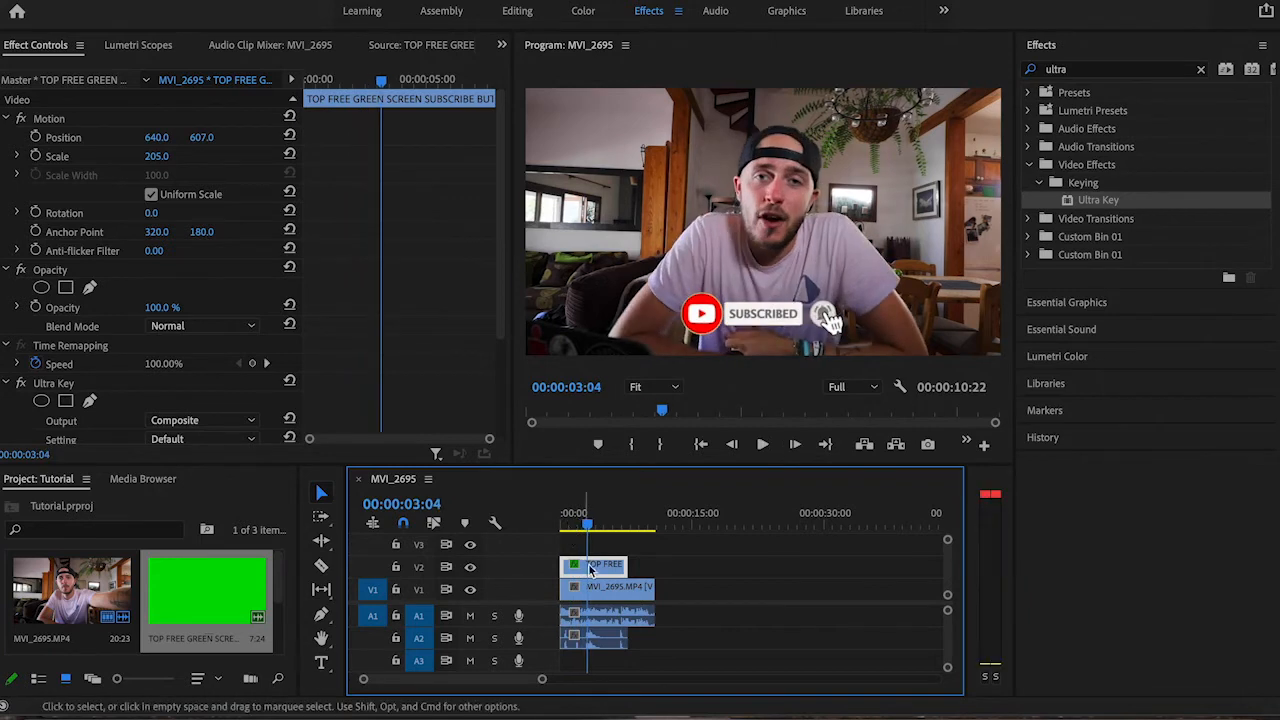
drag(588, 564, 640, 576)
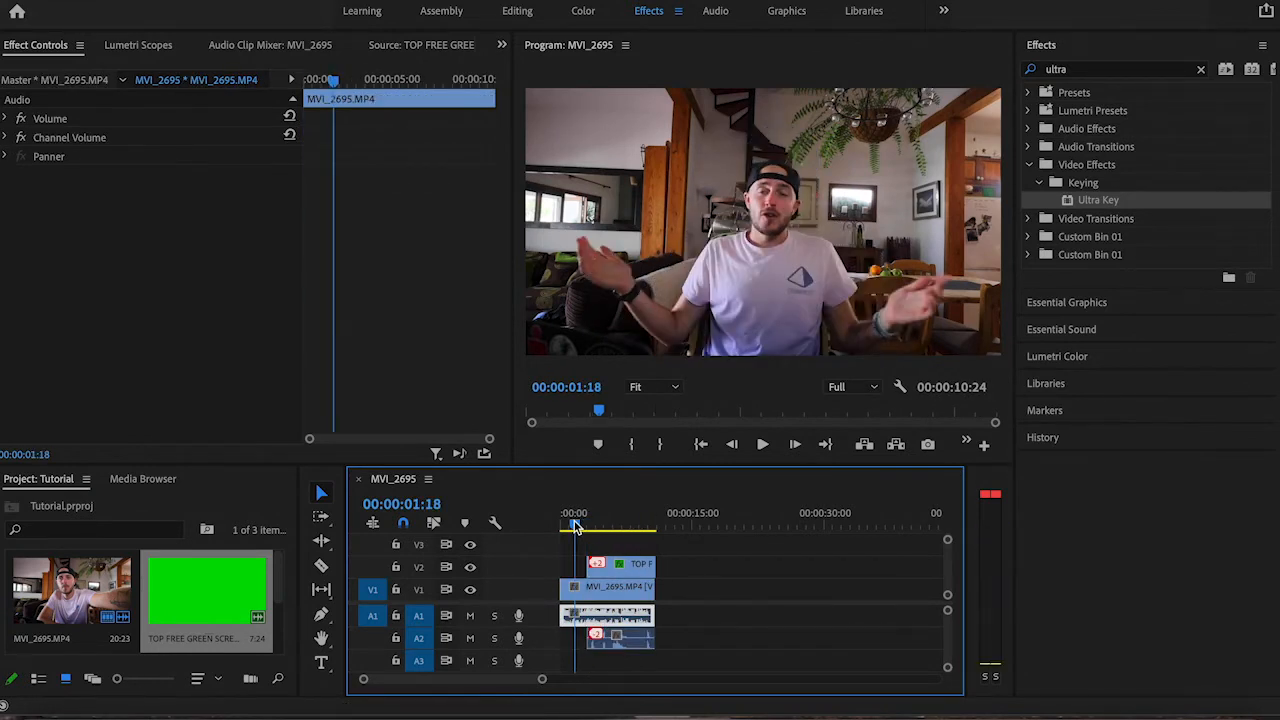
Park the playhead at 00:00:05:16 and select the V2 clip to show its Ultra Key settings.
click(762, 444)
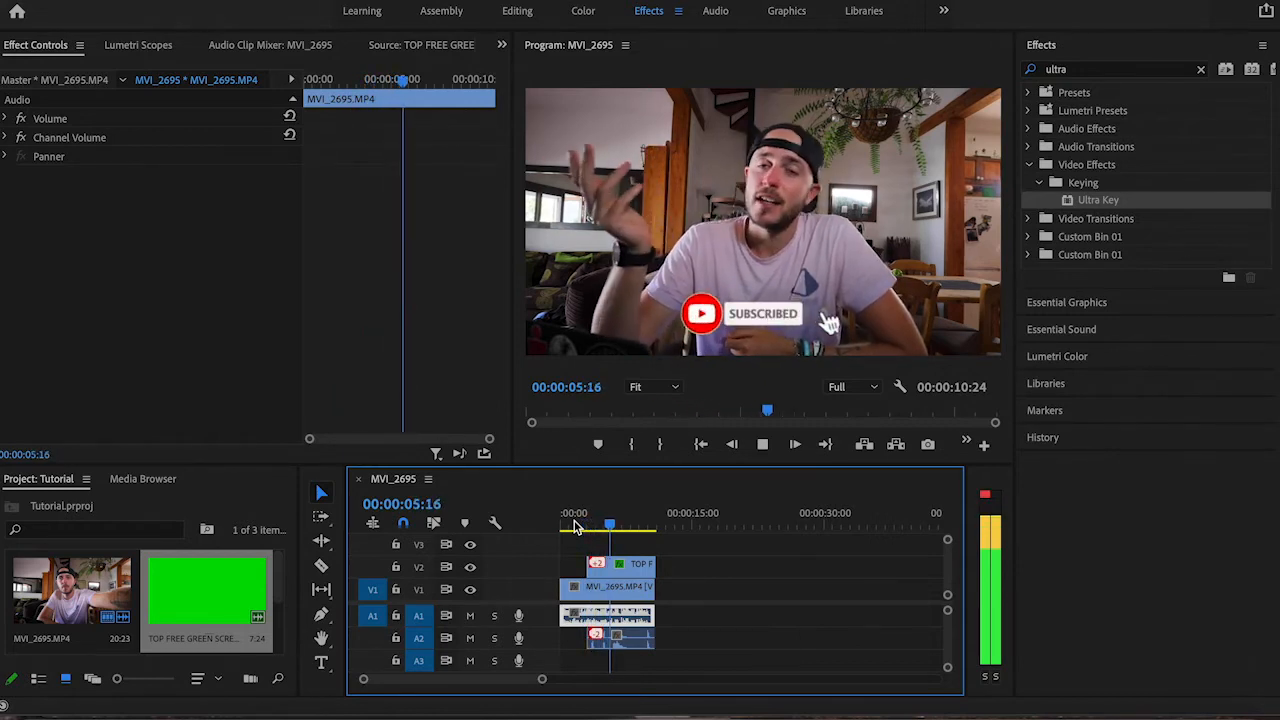
click(794, 444)
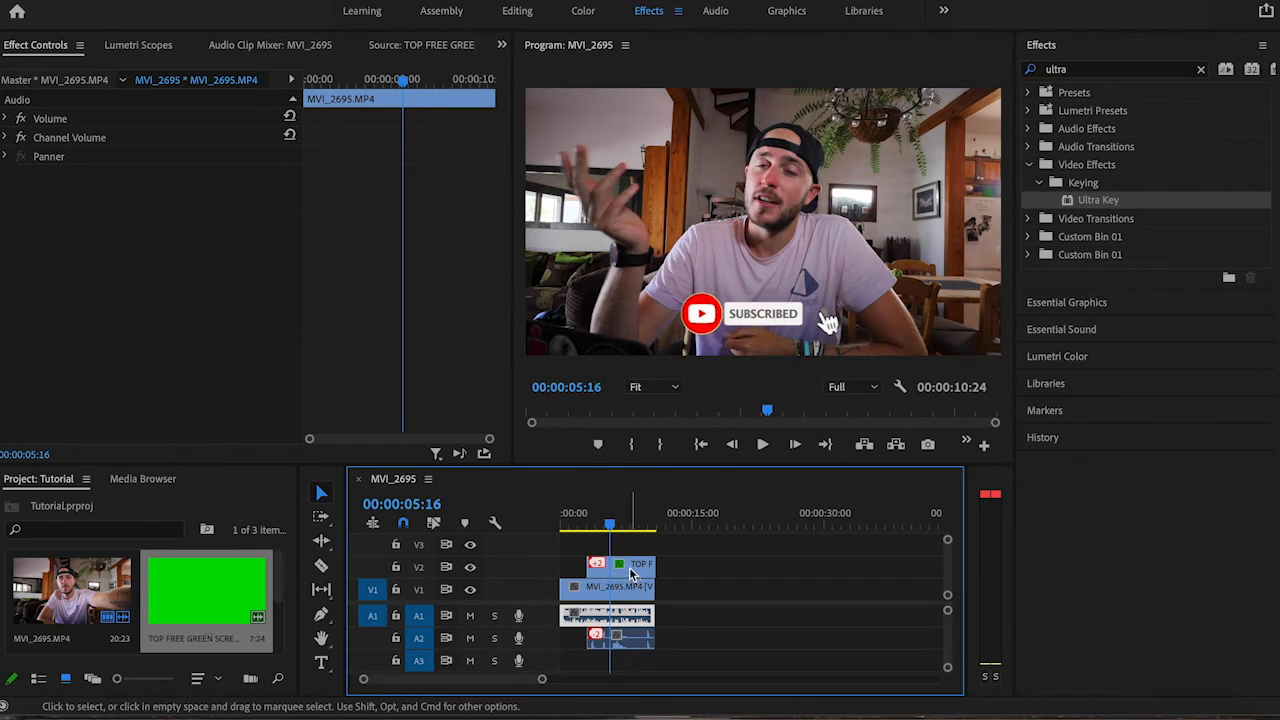
click(620, 564)
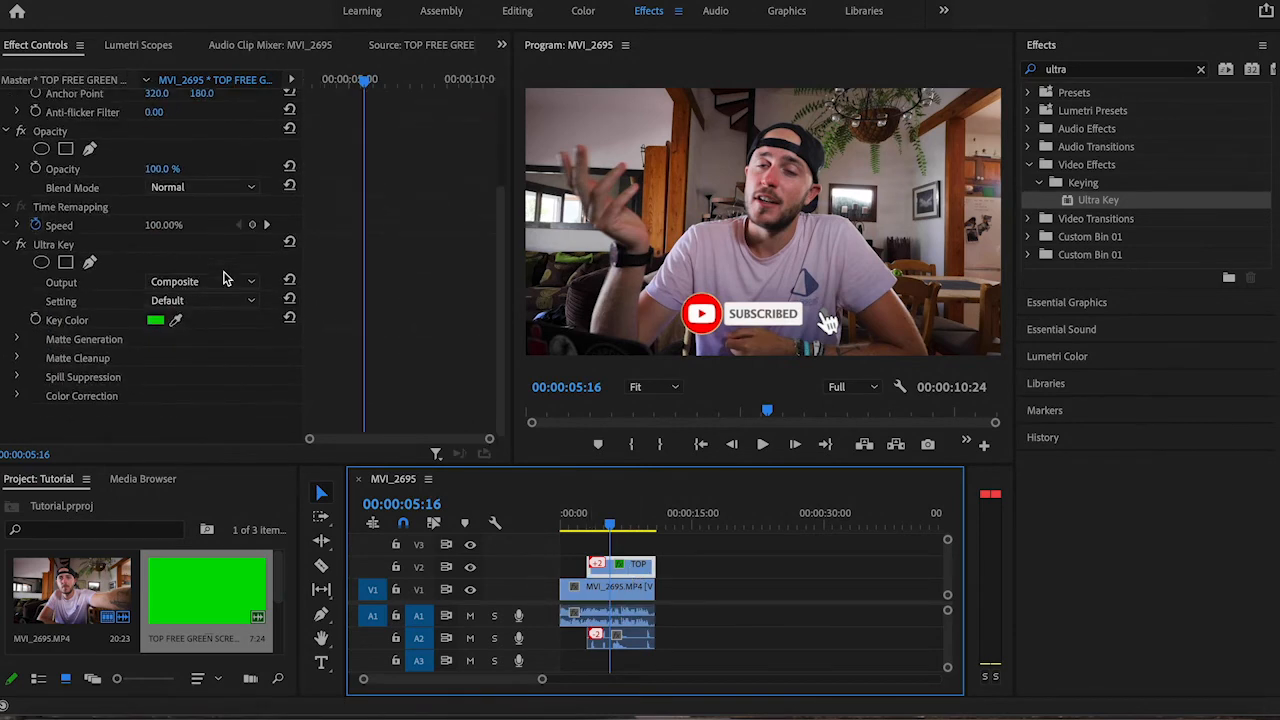
mouse_move(80, 360)
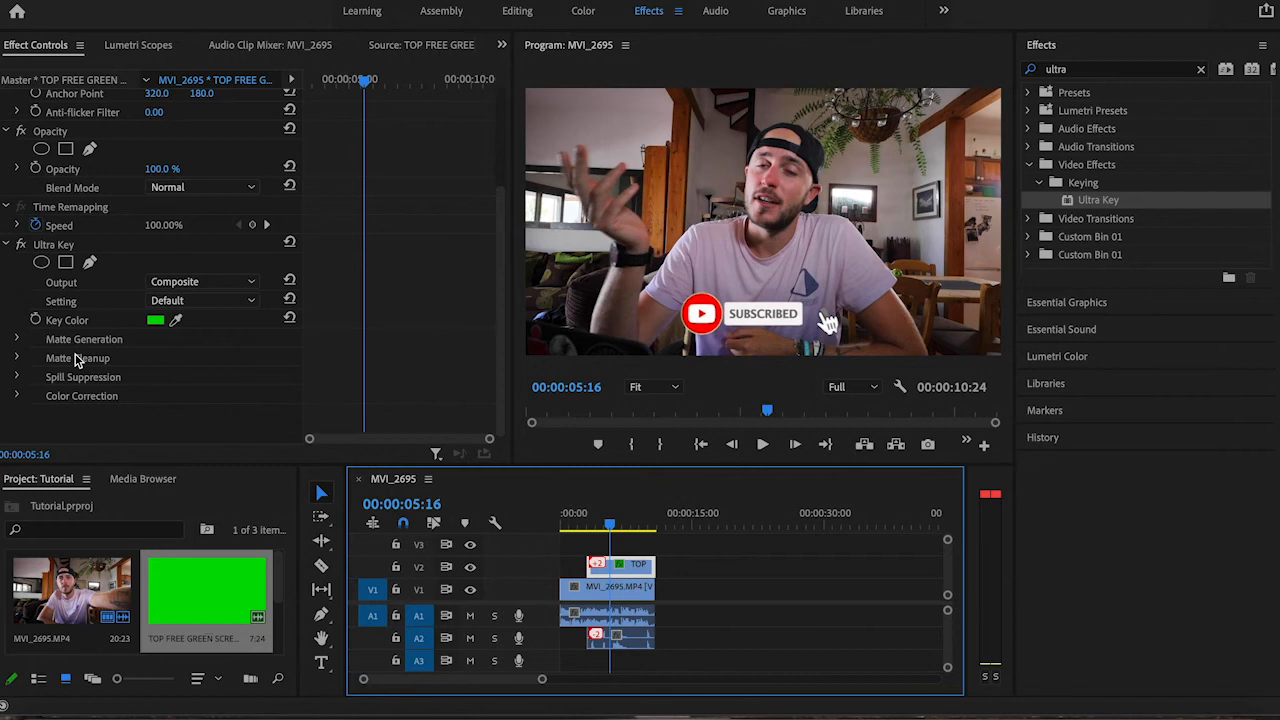
mouse_move(18, 362)
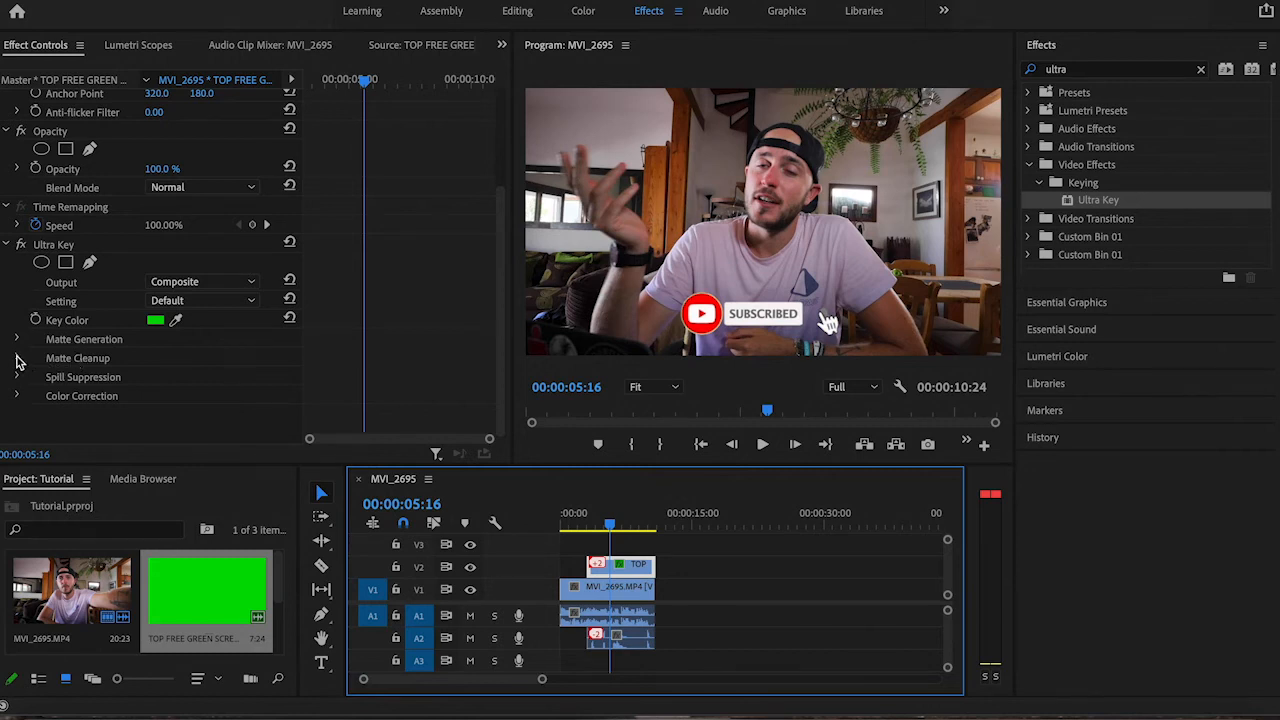
Set Ultra Key Matte Cleanup Choke to 31.0 and Soften to 12.0.
click(16, 358)
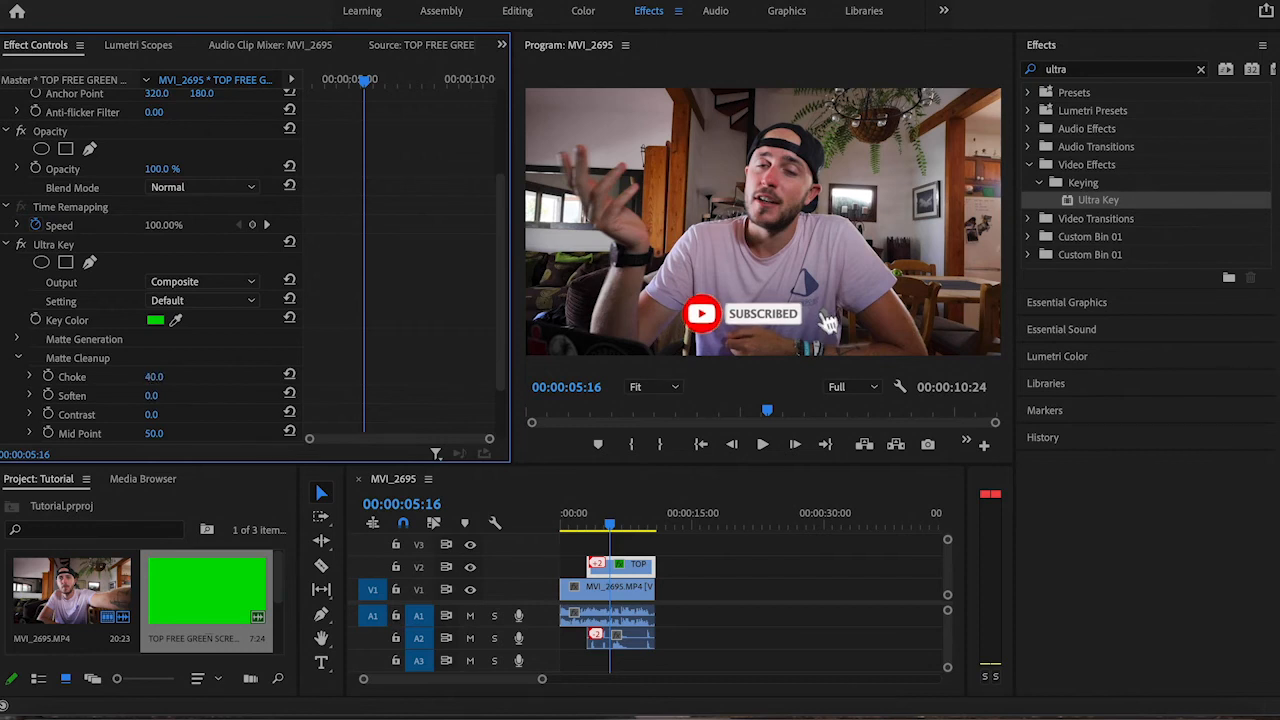
drag(154, 376, 154, 376)
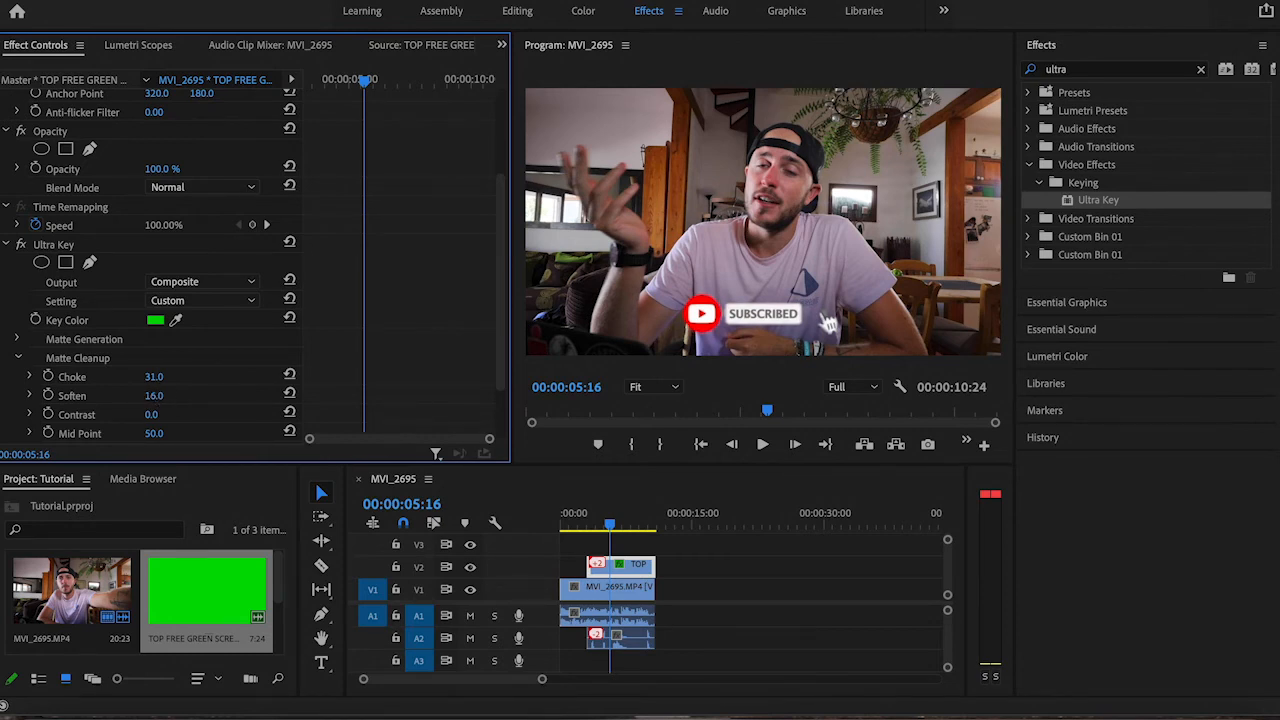
click(154, 396)
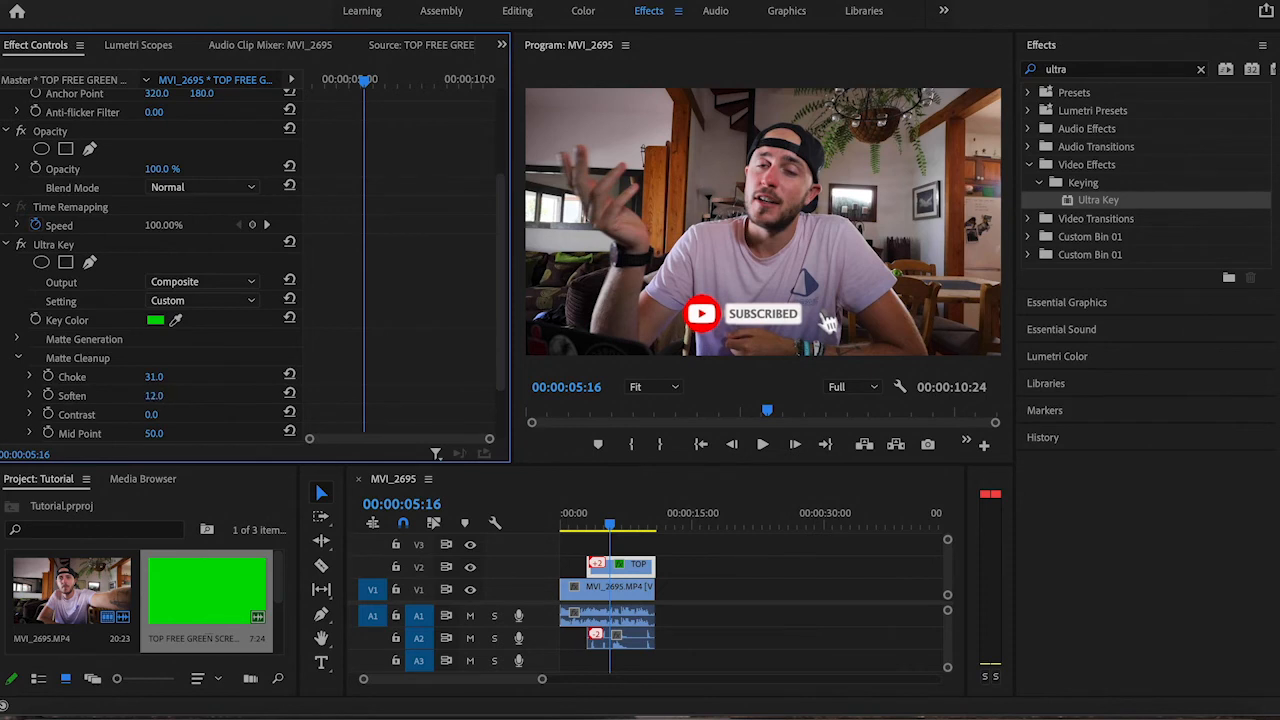